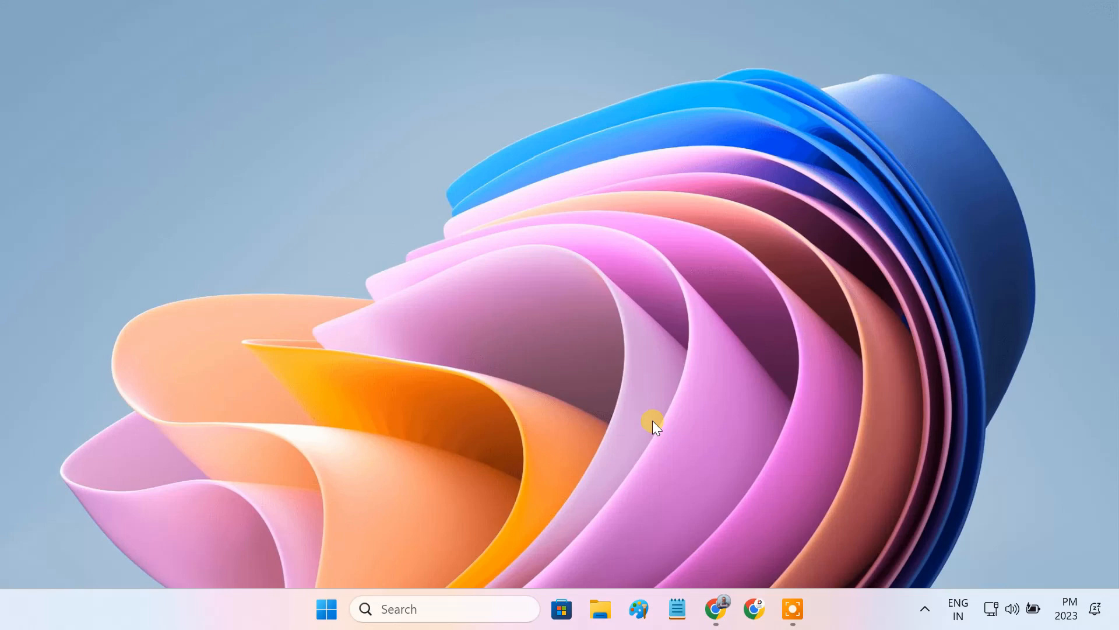
Open 192.168.0.1 in Chrome so the router login page loads with the saved password.
click(715, 609)
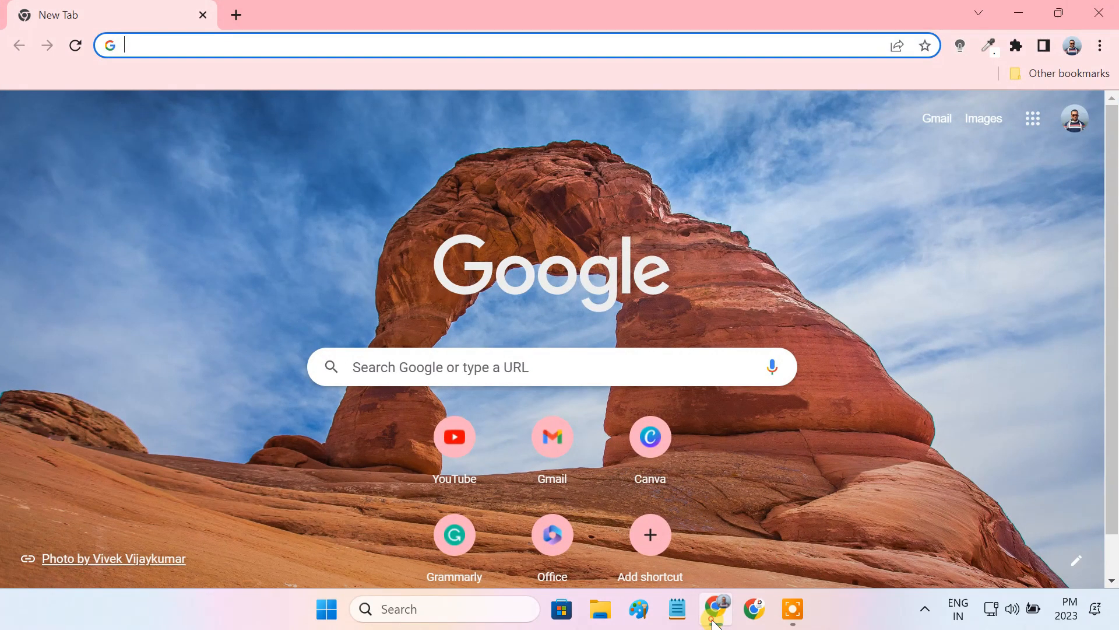
text(192.168.0.1)
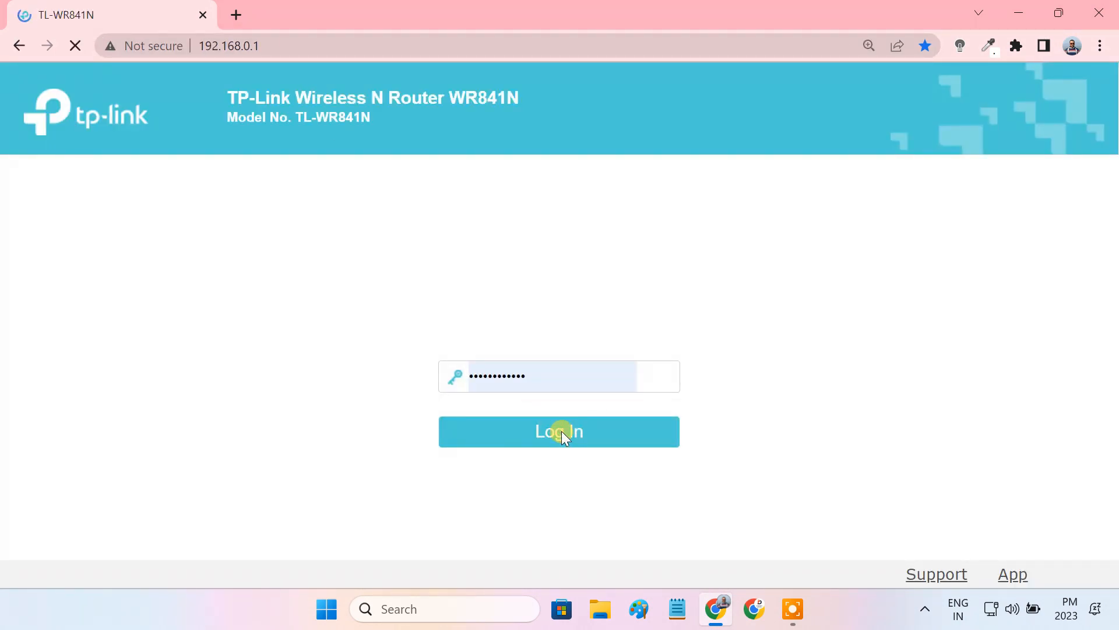
click(559, 432)
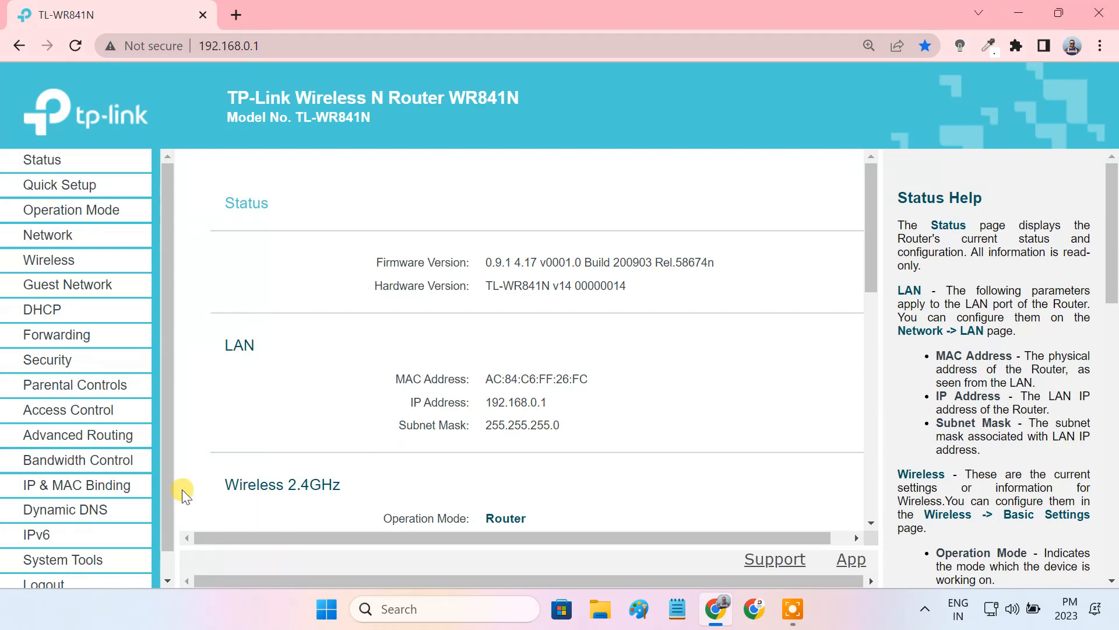
click(65, 509)
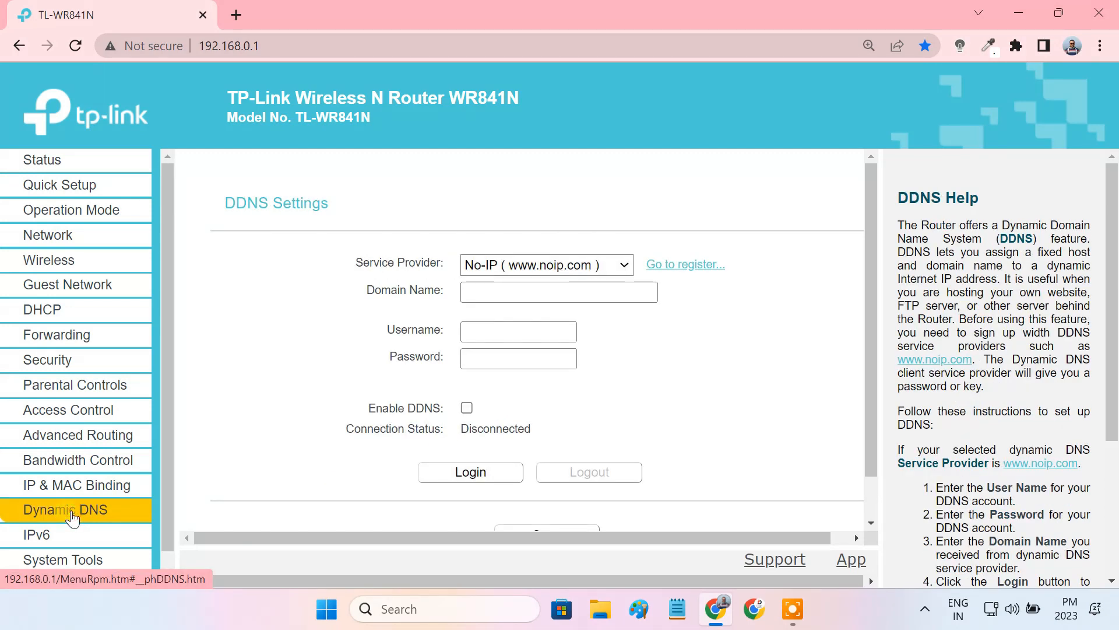
mouse_move(630, 384)
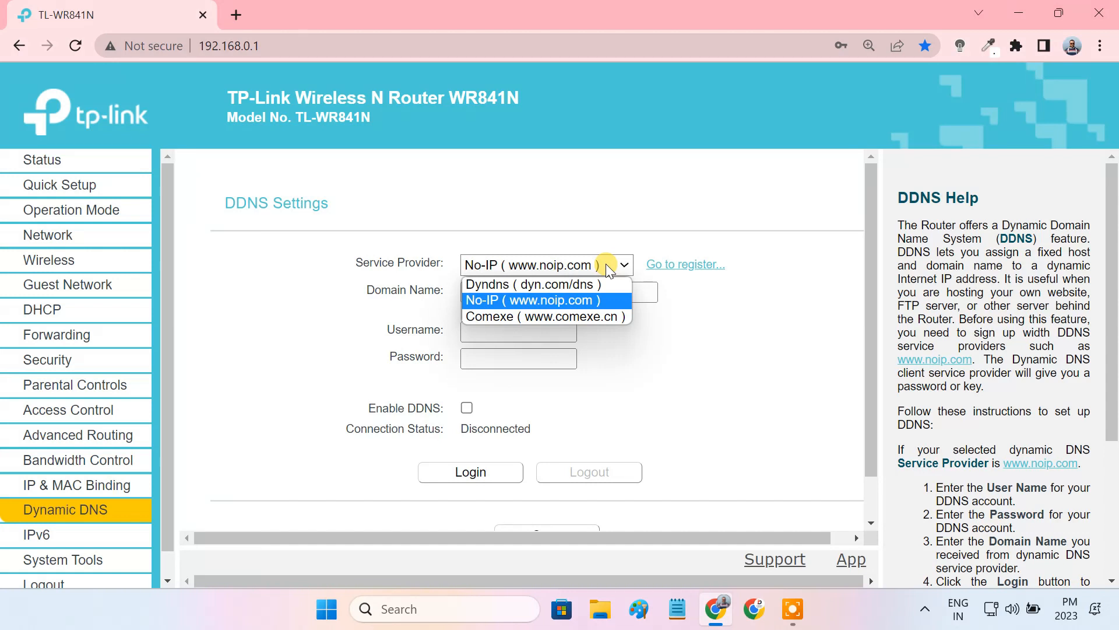
mouse_move(517, 300)
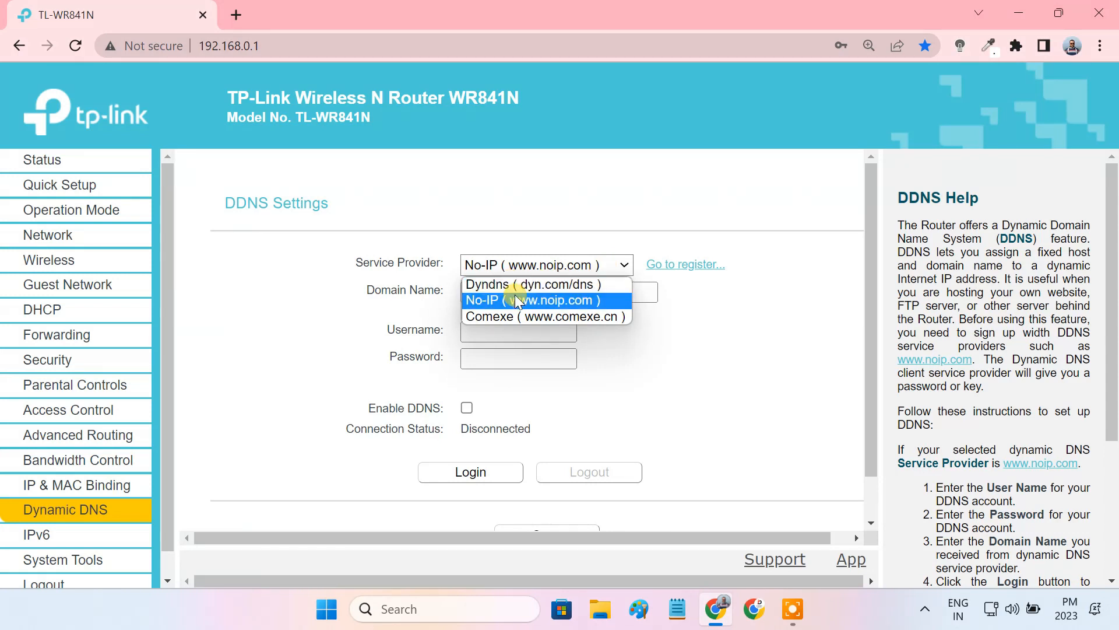
mouse_move(528, 316)
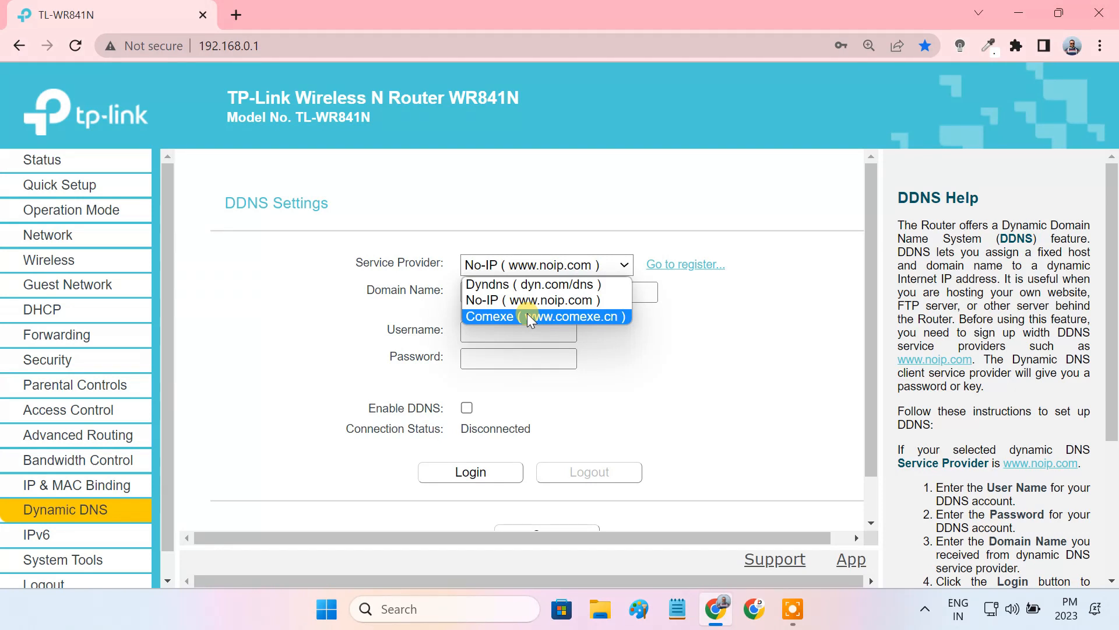
mouse_move(519, 299)
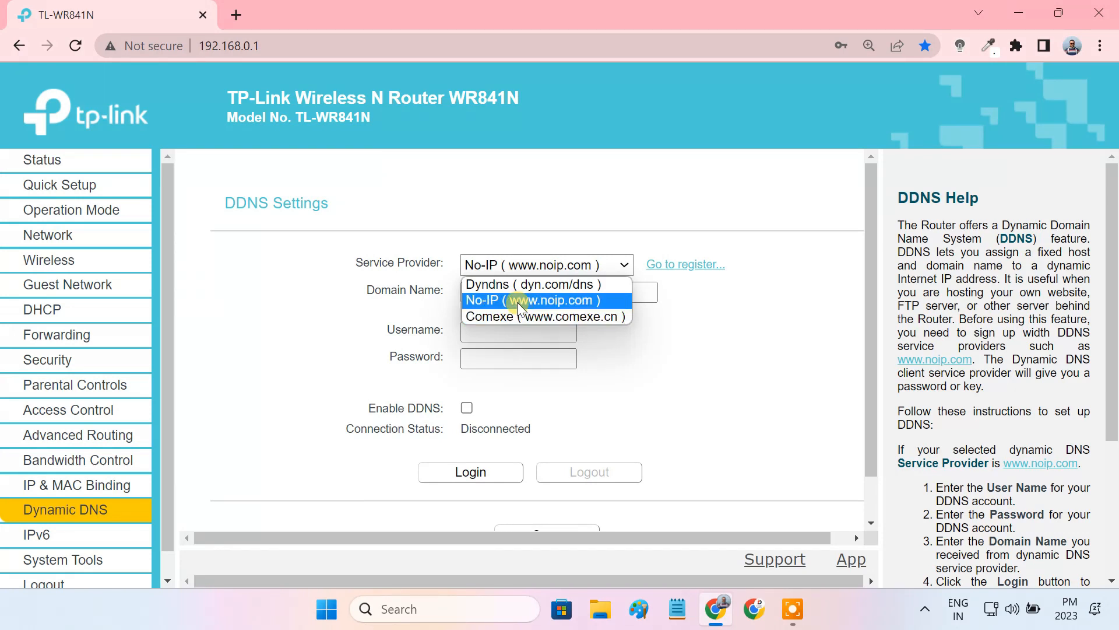
click(544, 299)
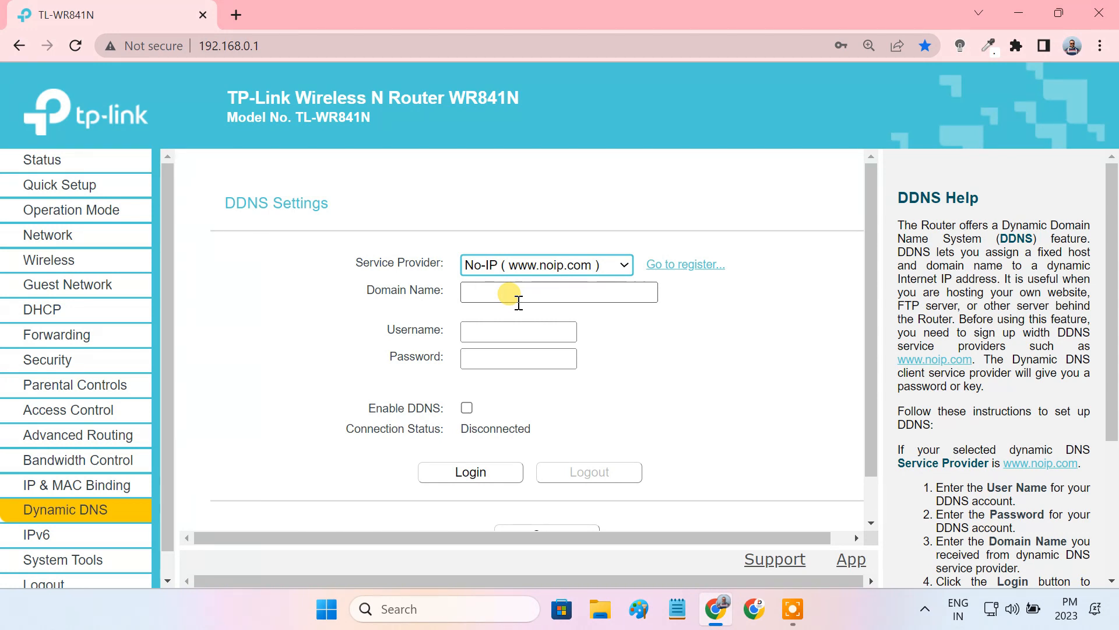
click(558, 292)
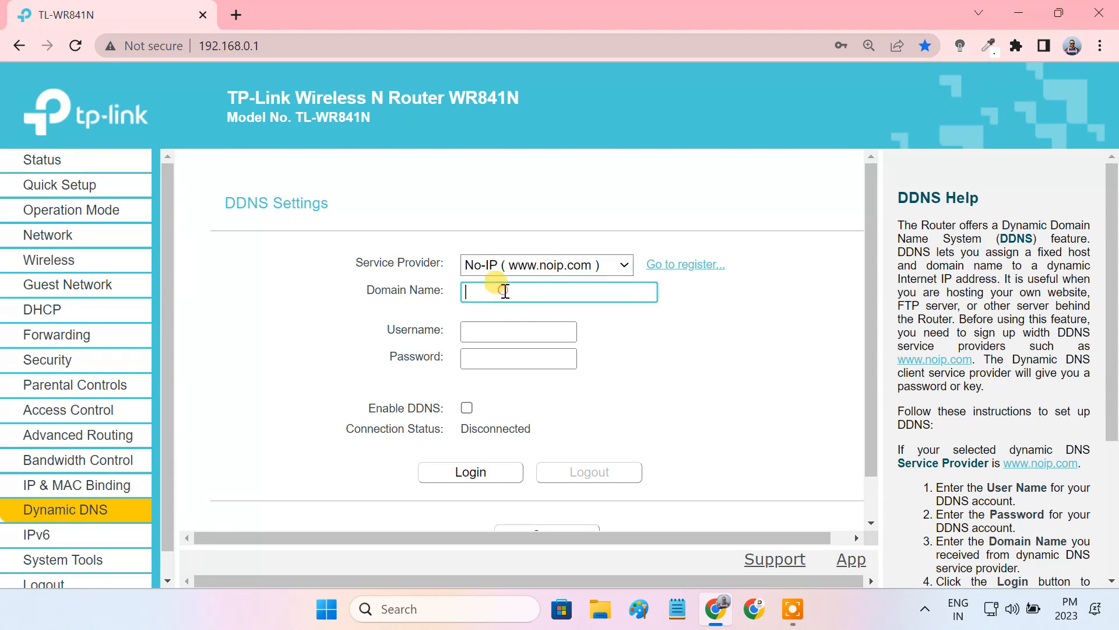
click(518, 331)
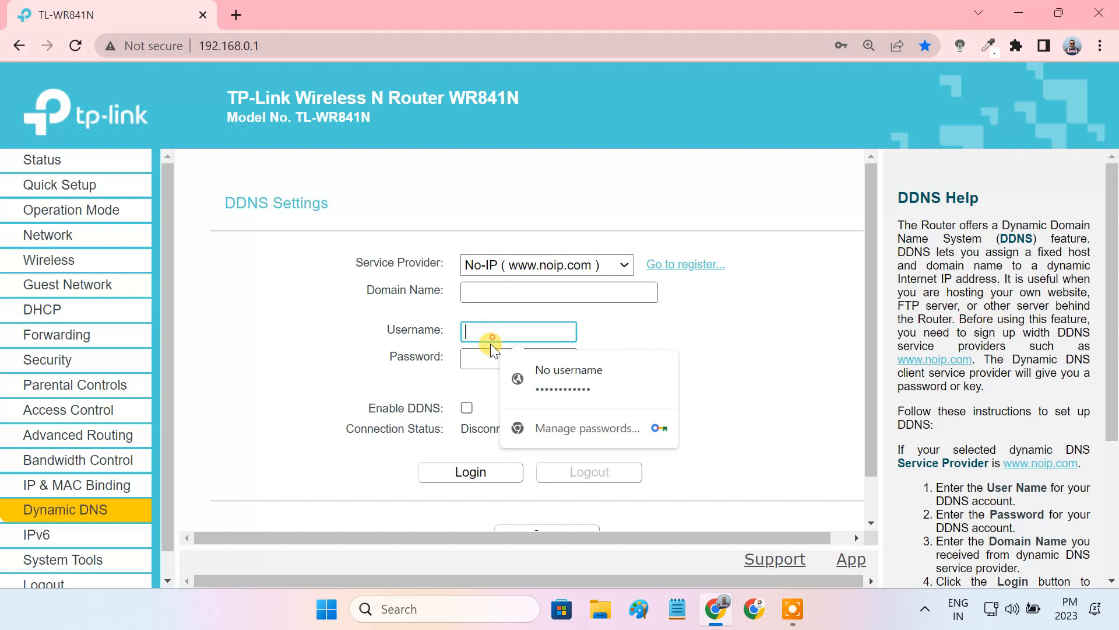
click(518, 357)
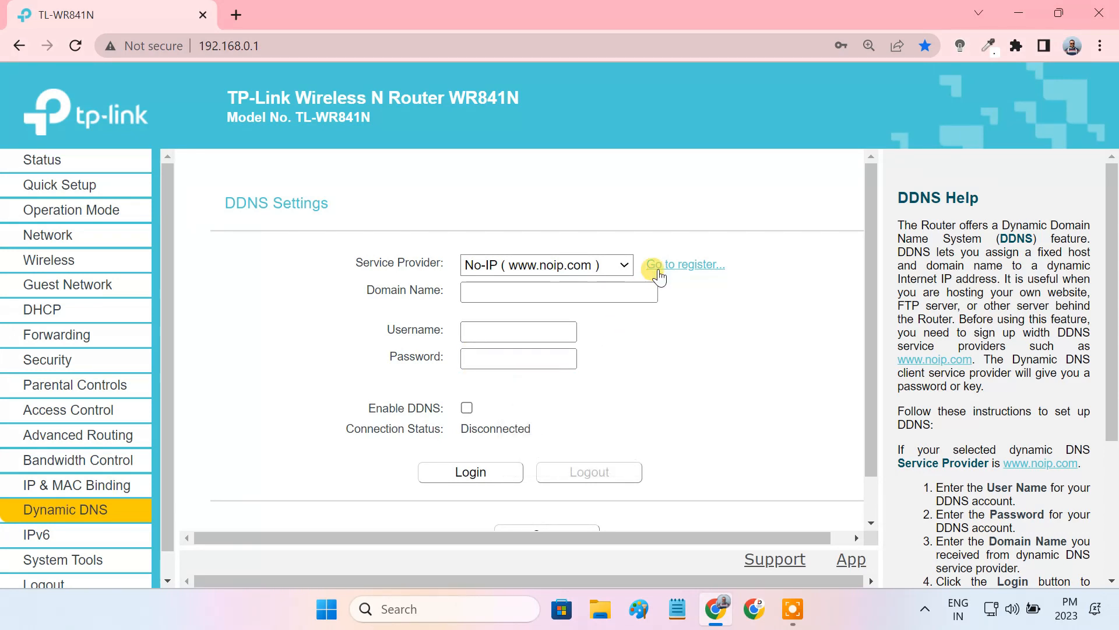
Start a new No-IP account with the suggested email, a password and hostname 'milan'.
click(684, 264)
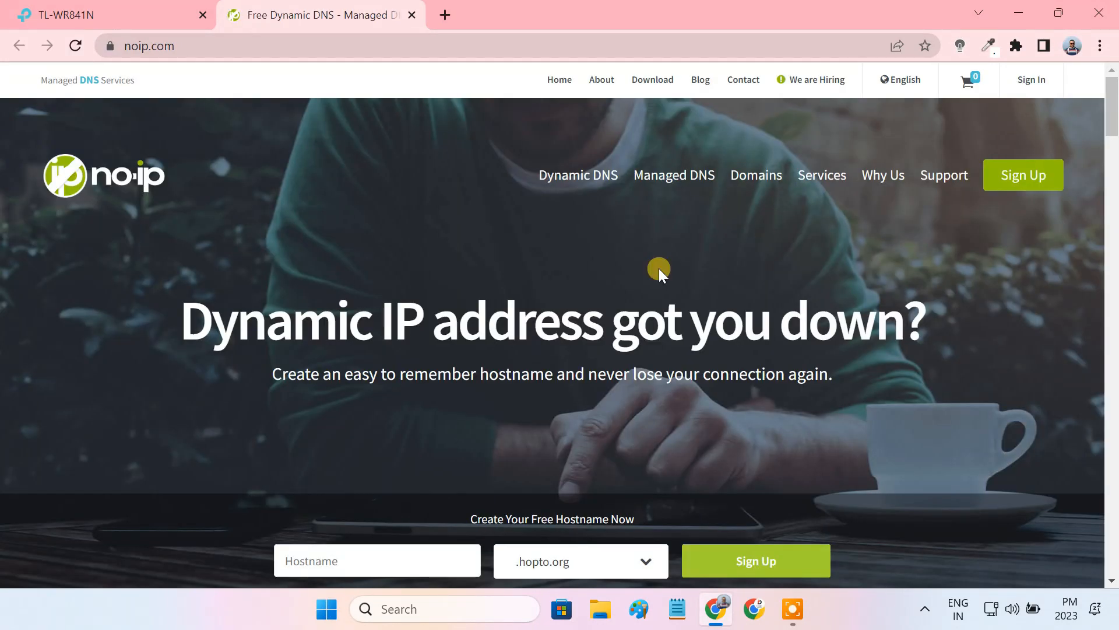
mouse_move(1023, 175)
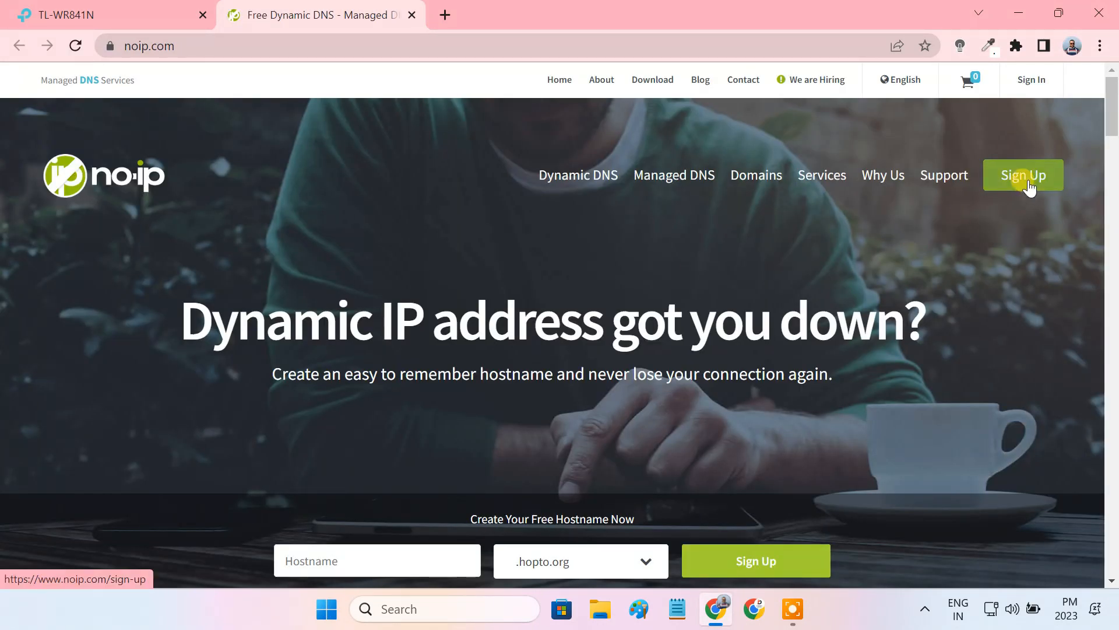
click(1022, 175)
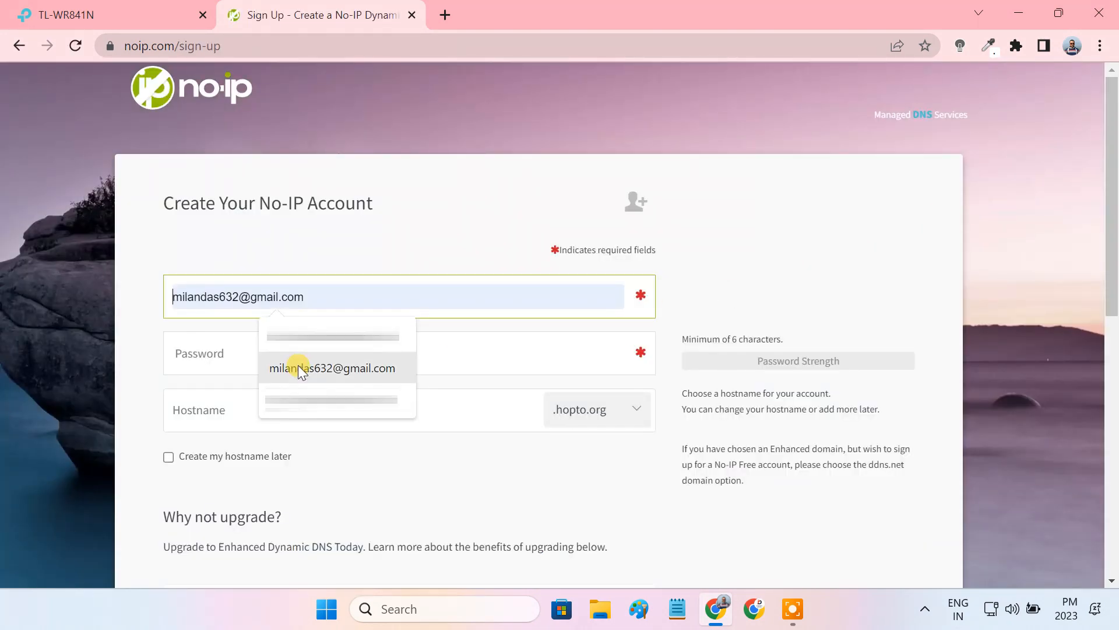
click(357, 353)
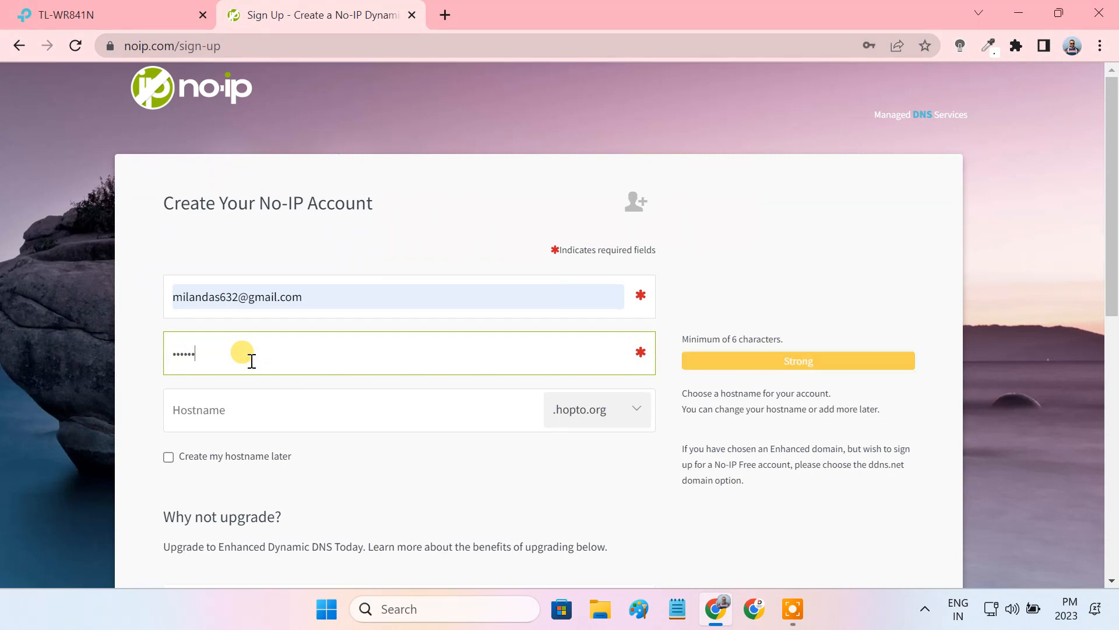
text(password)
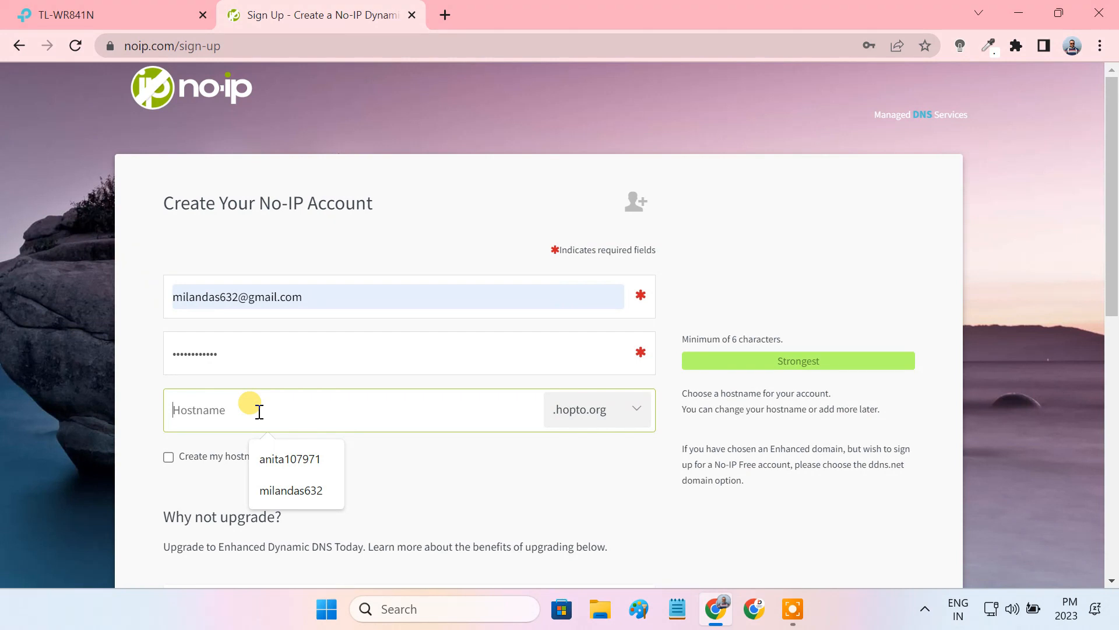
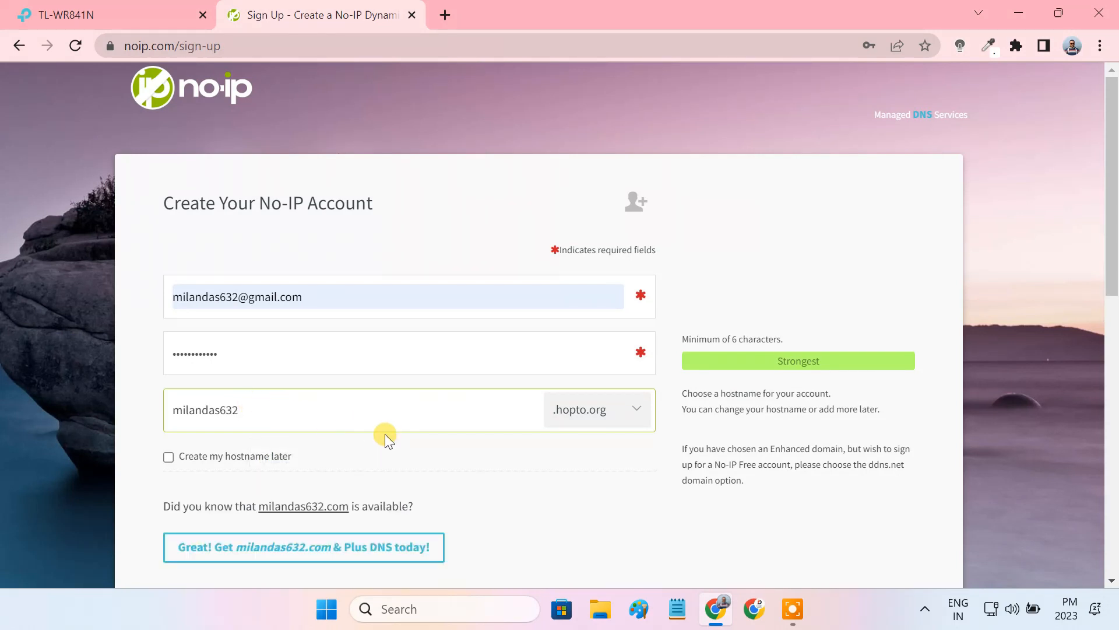
Pick a free hostname domain, accept the terms, and submit Free Sign Up.
click(596, 409)
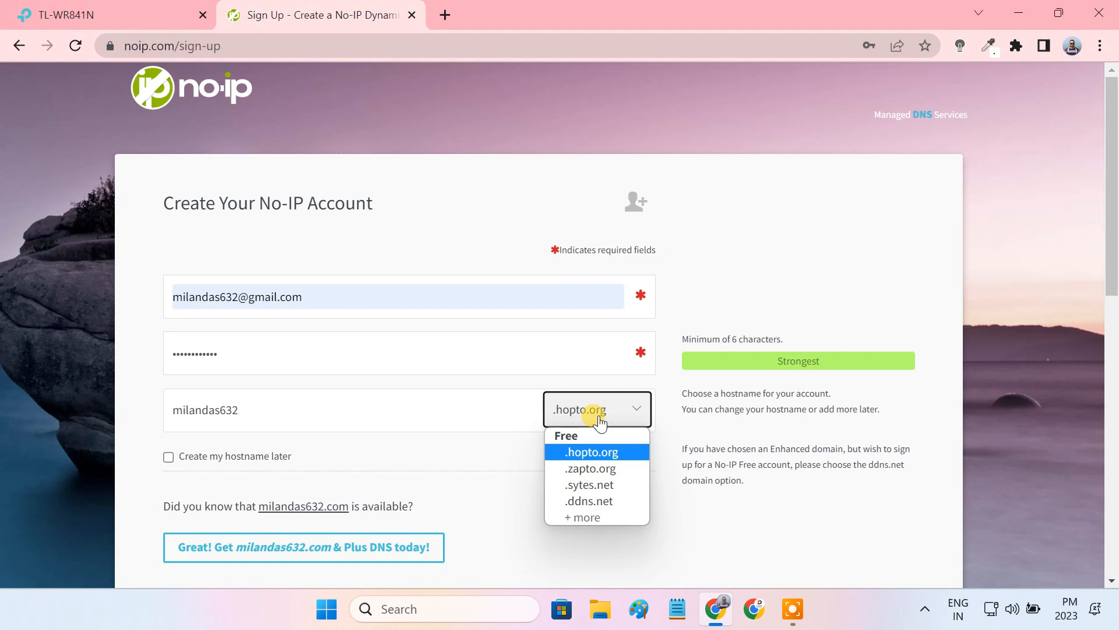
mouse_move(592, 468)
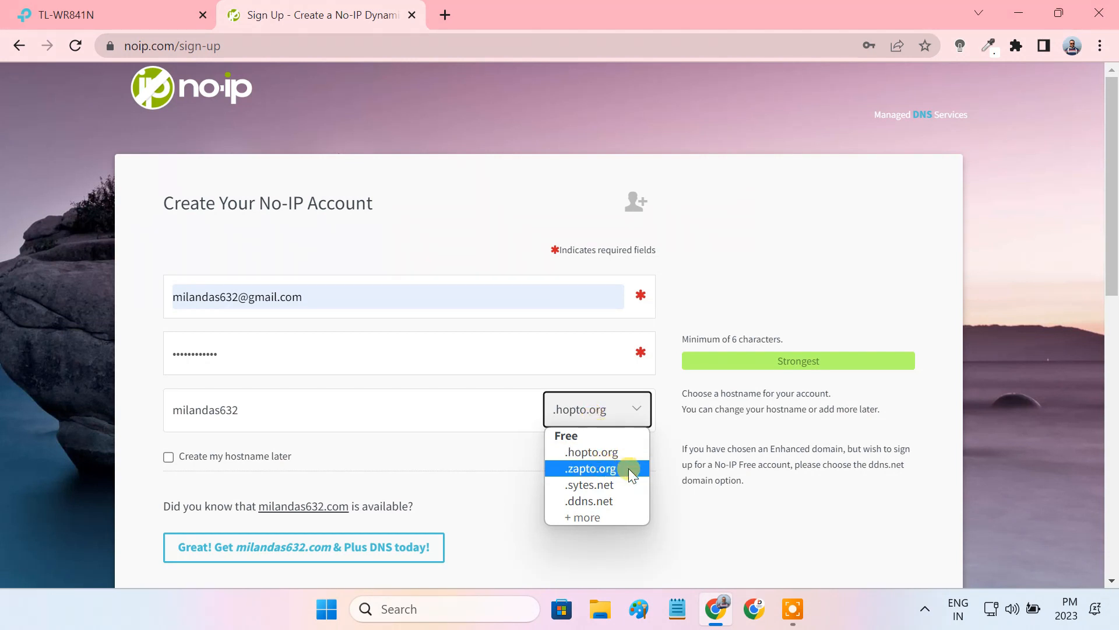
mouse_move(587, 501)
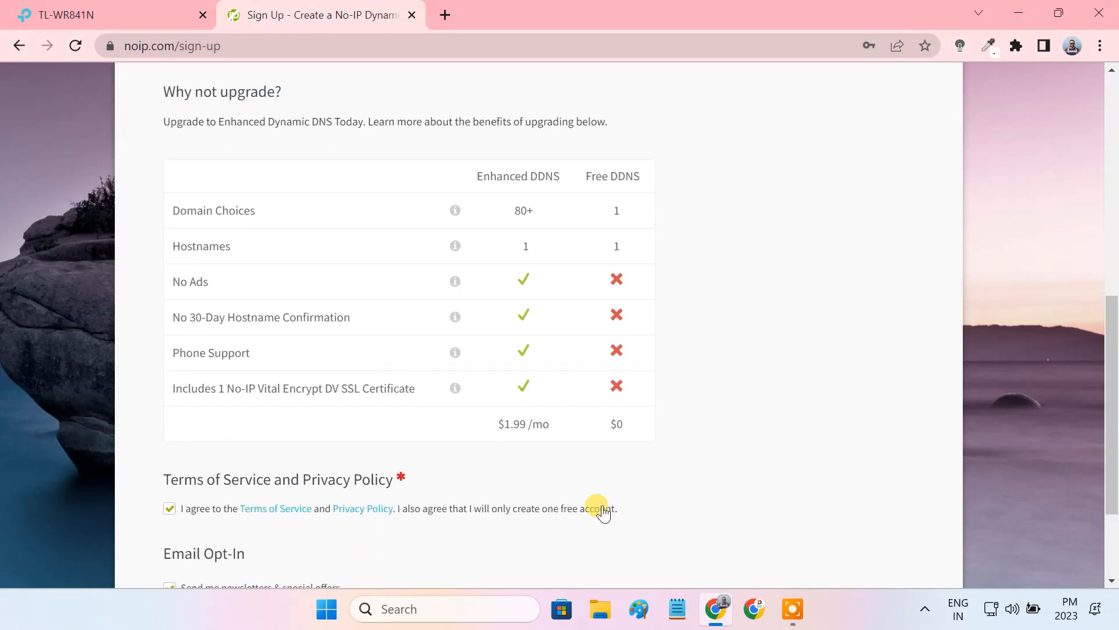
scroll(down, 3)
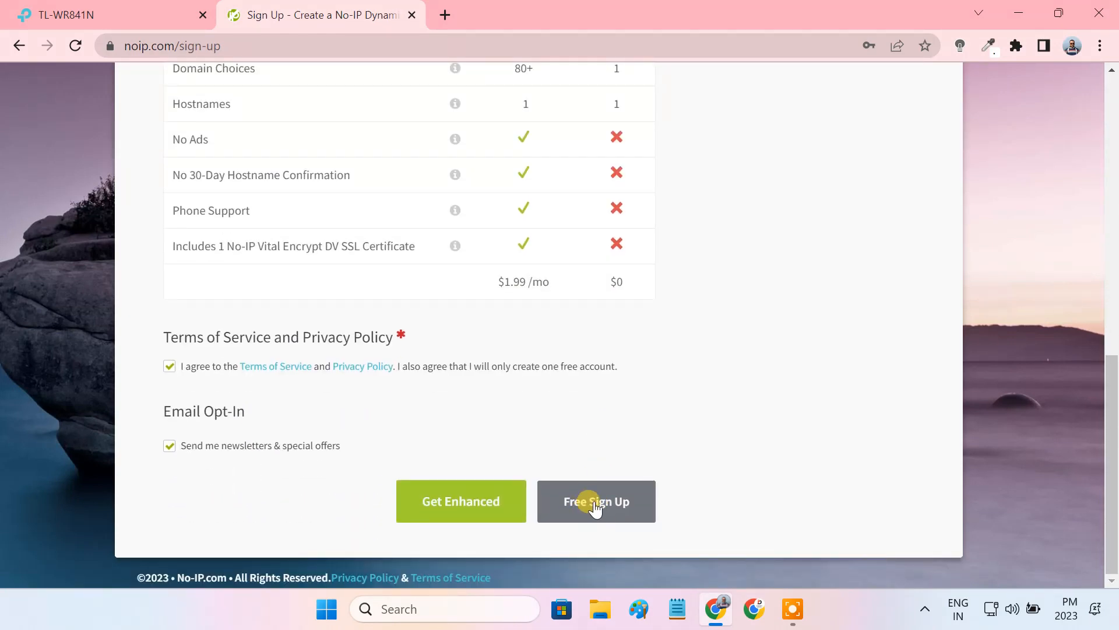
click(595, 500)
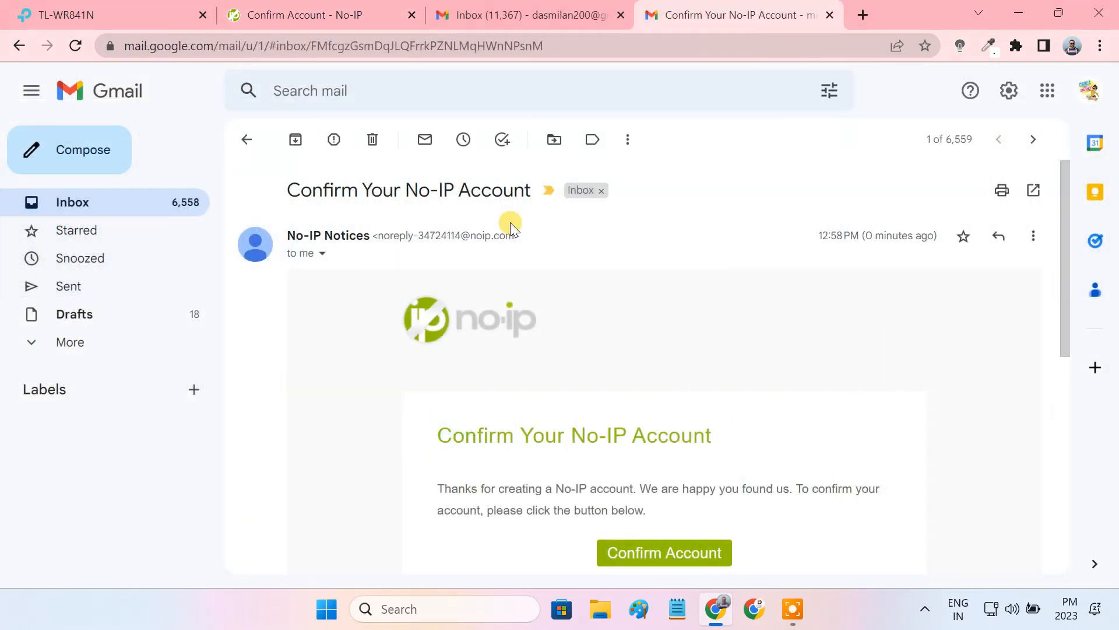
mouse_move(677, 344)
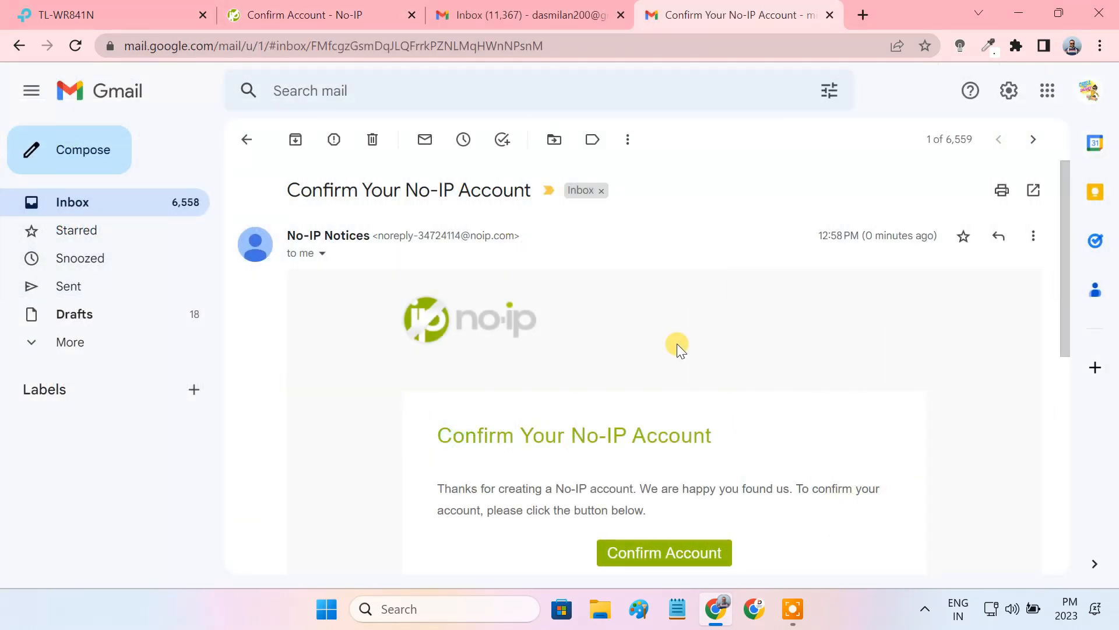
Click Confirm Account in the No-IP email and return to the No-IP tab.
scroll(down, 3)
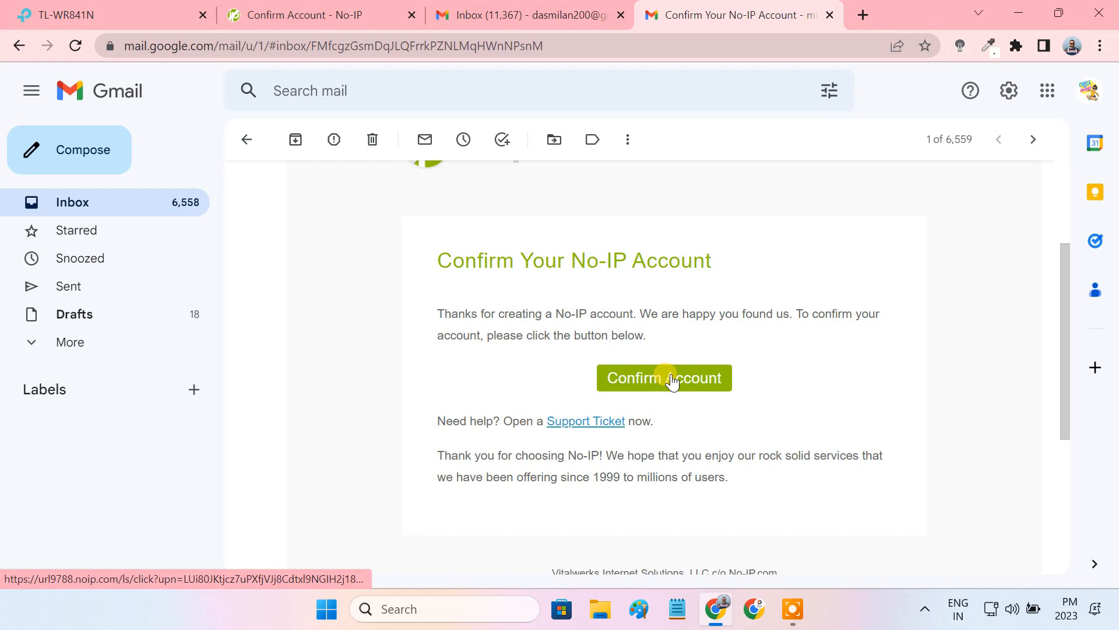
click(663, 378)
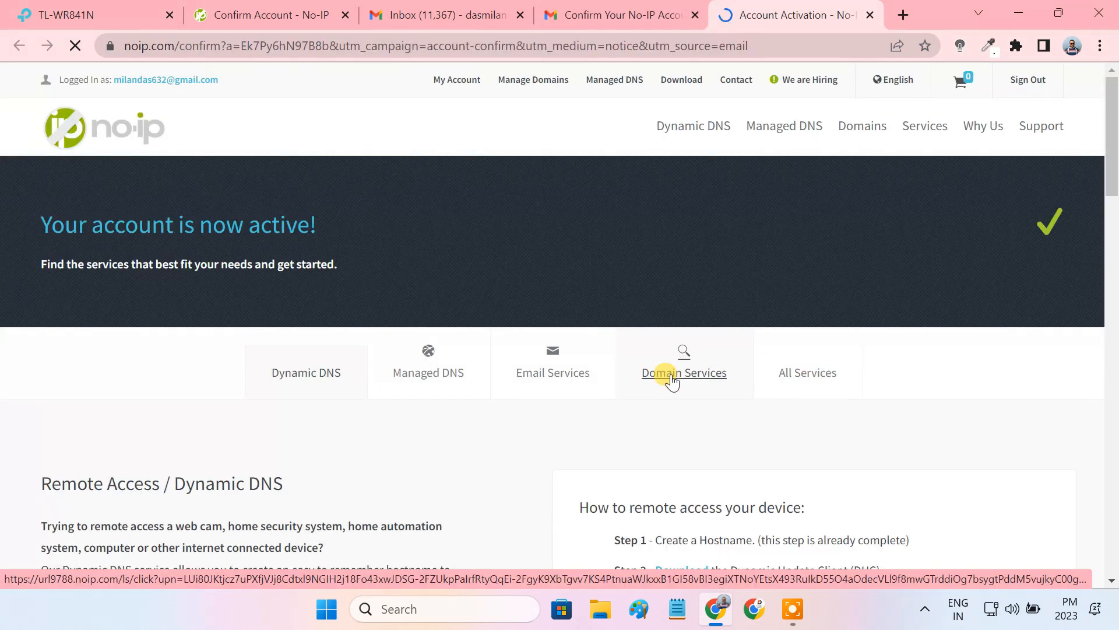
click(870, 14)
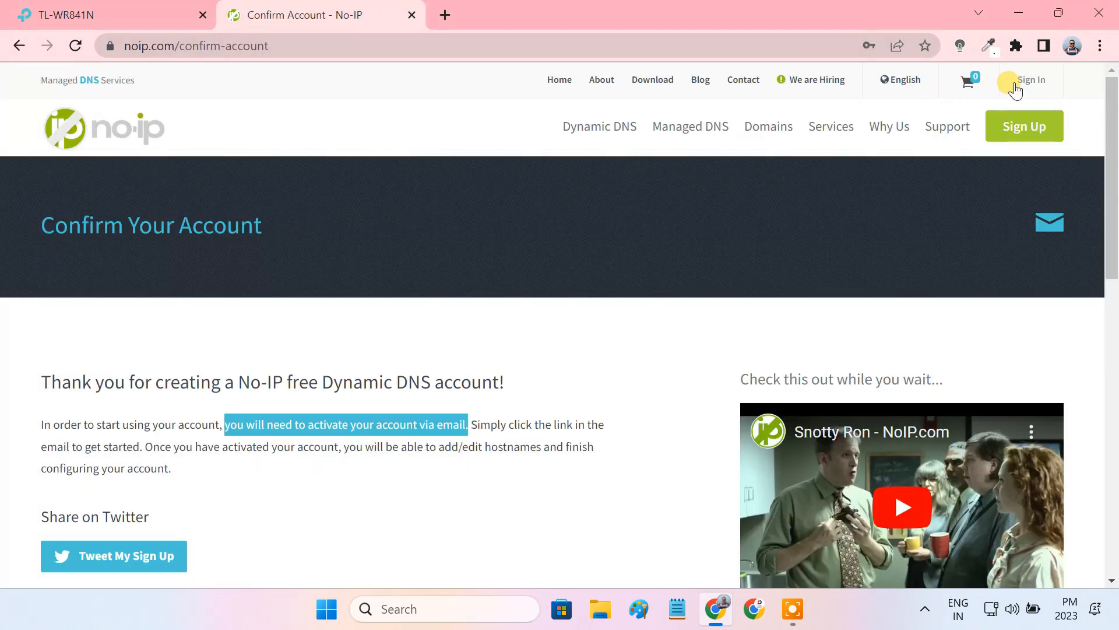
click(1031, 80)
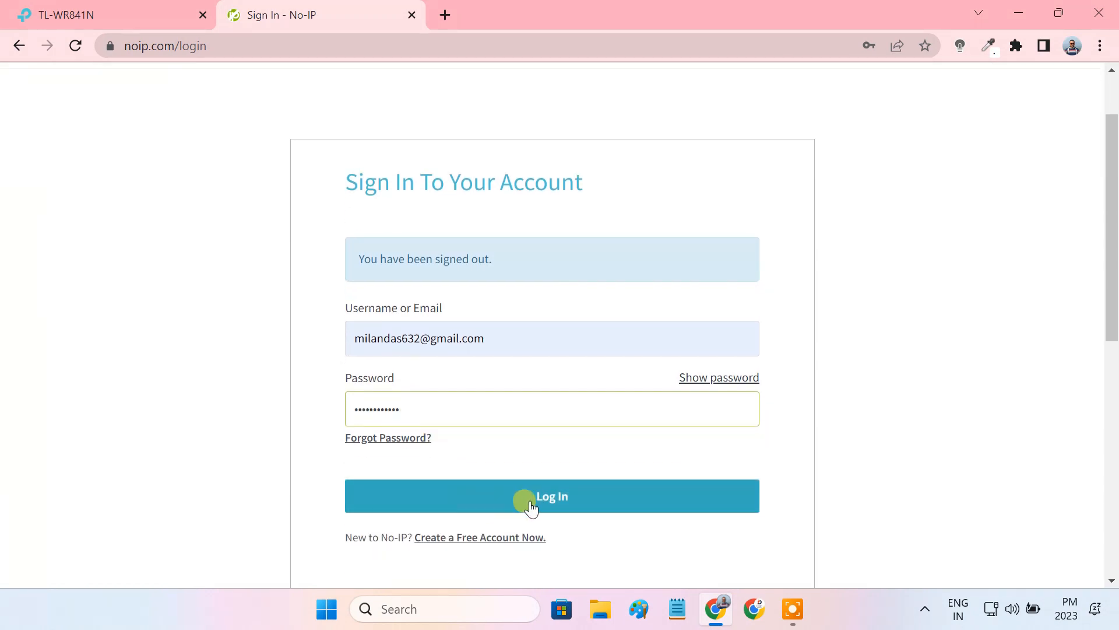
click(551, 496)
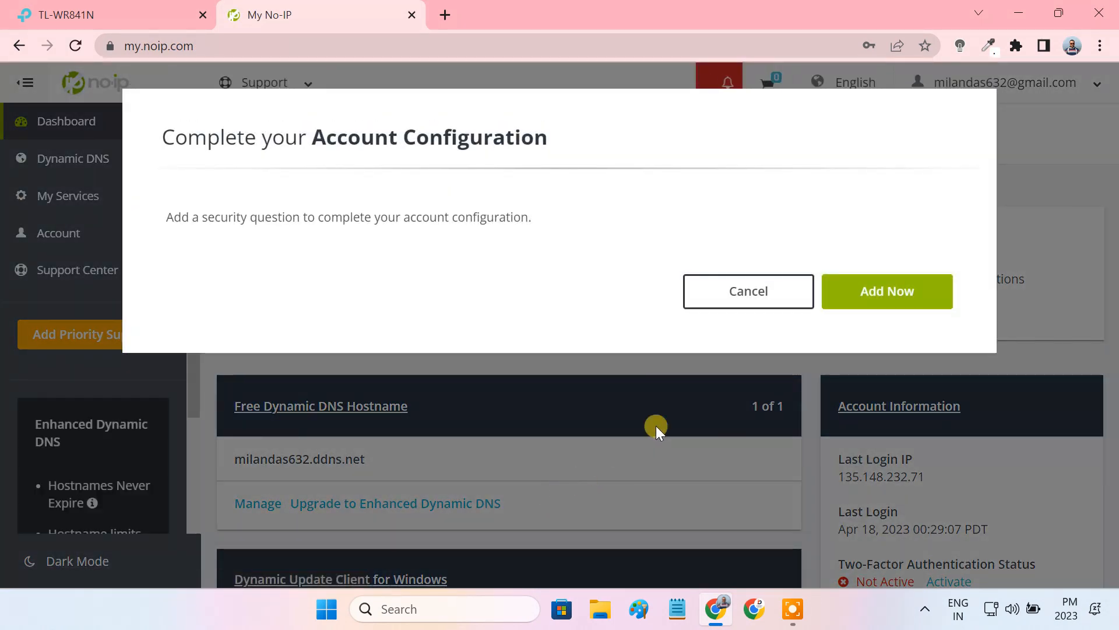
click(747, 291)
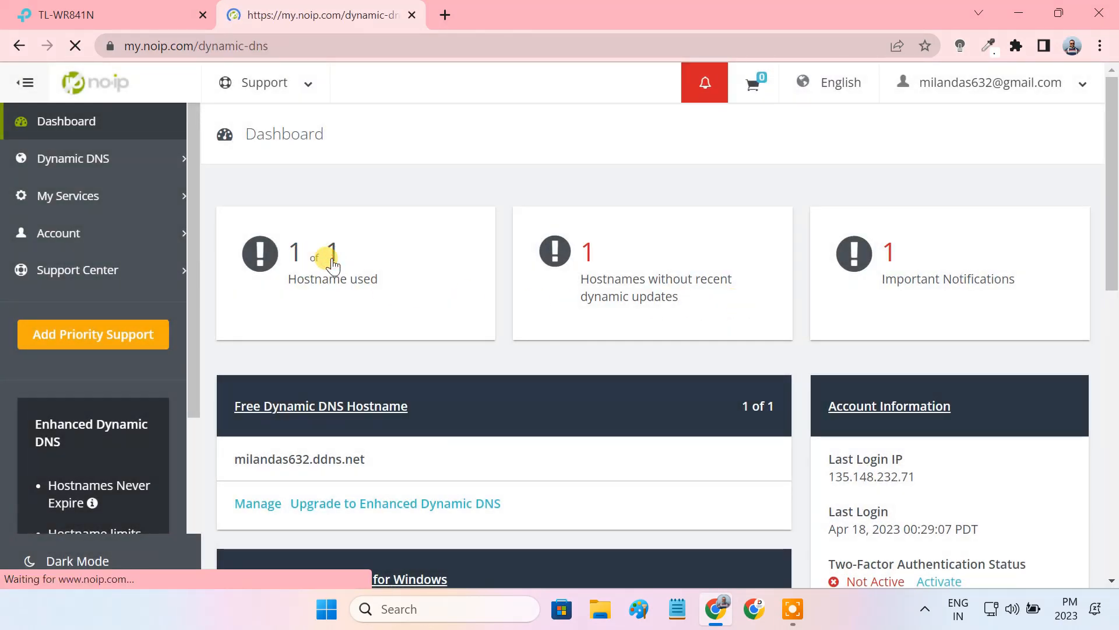
click(72, 158)
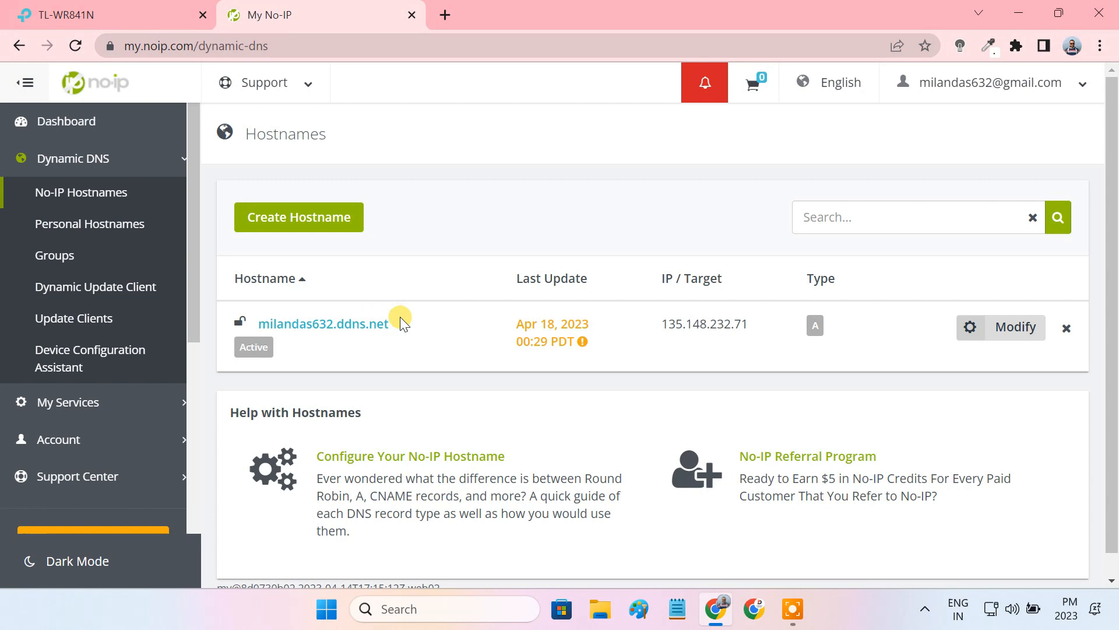
double_click(324, 324)
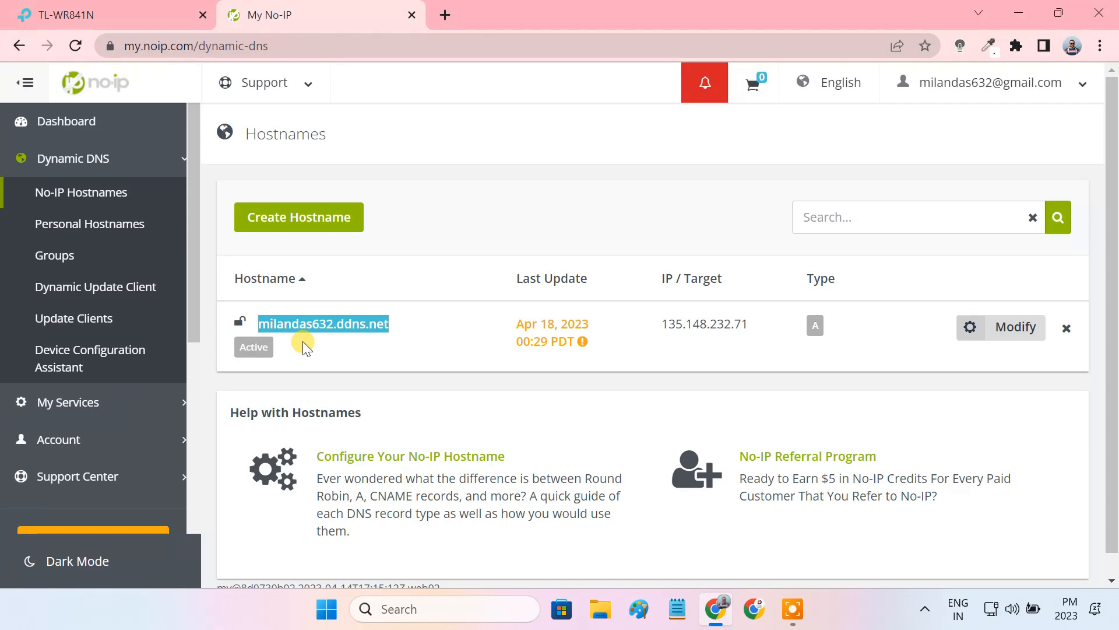
click(110, 14)
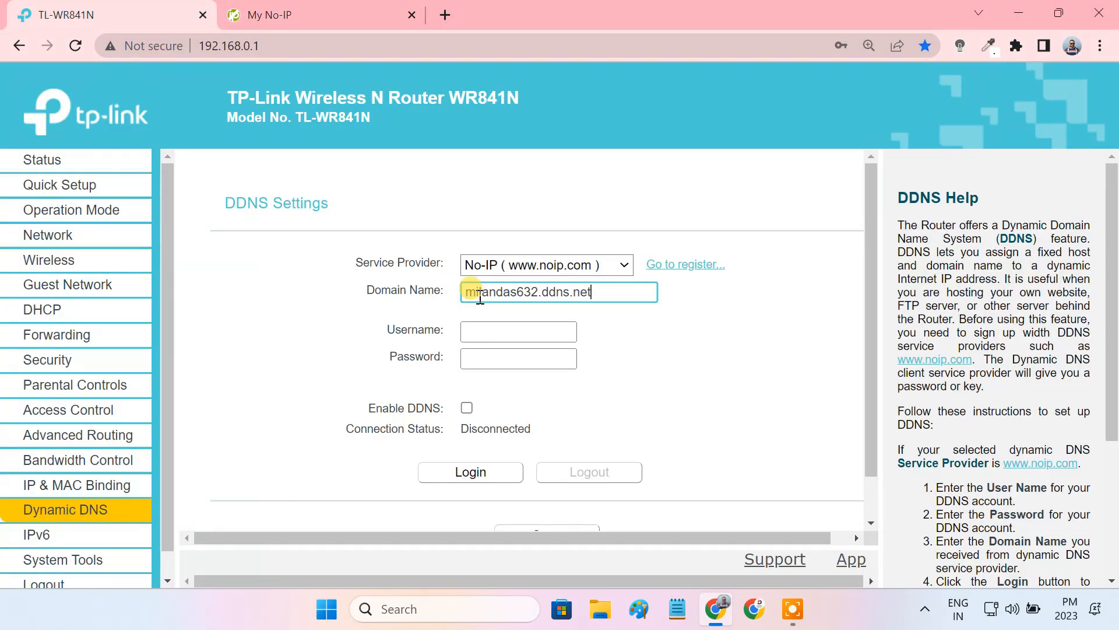
click(518, 331)
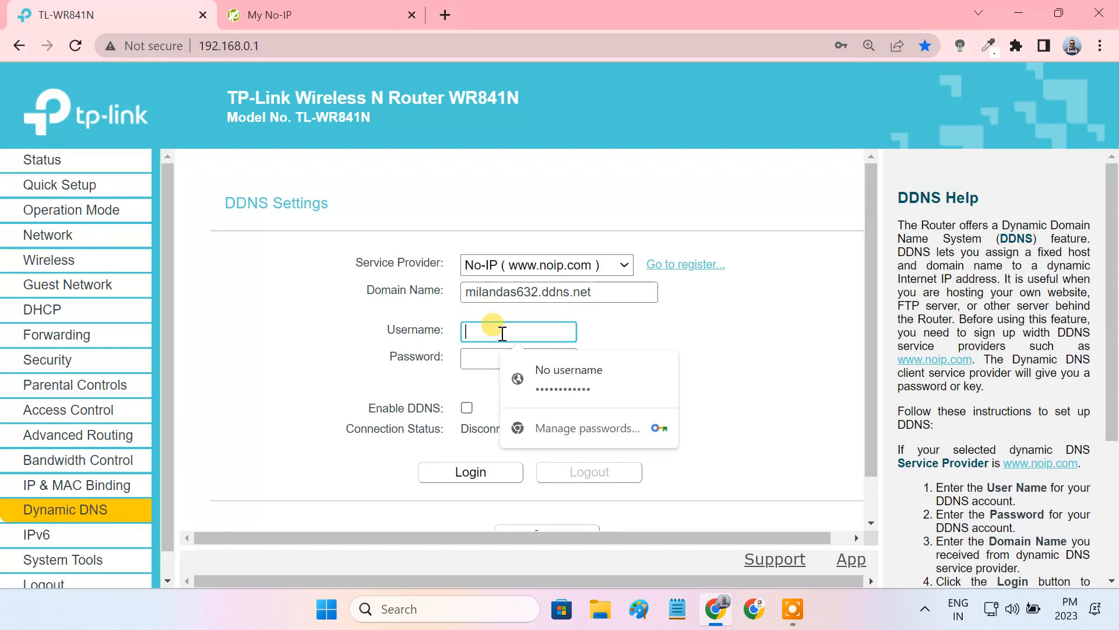
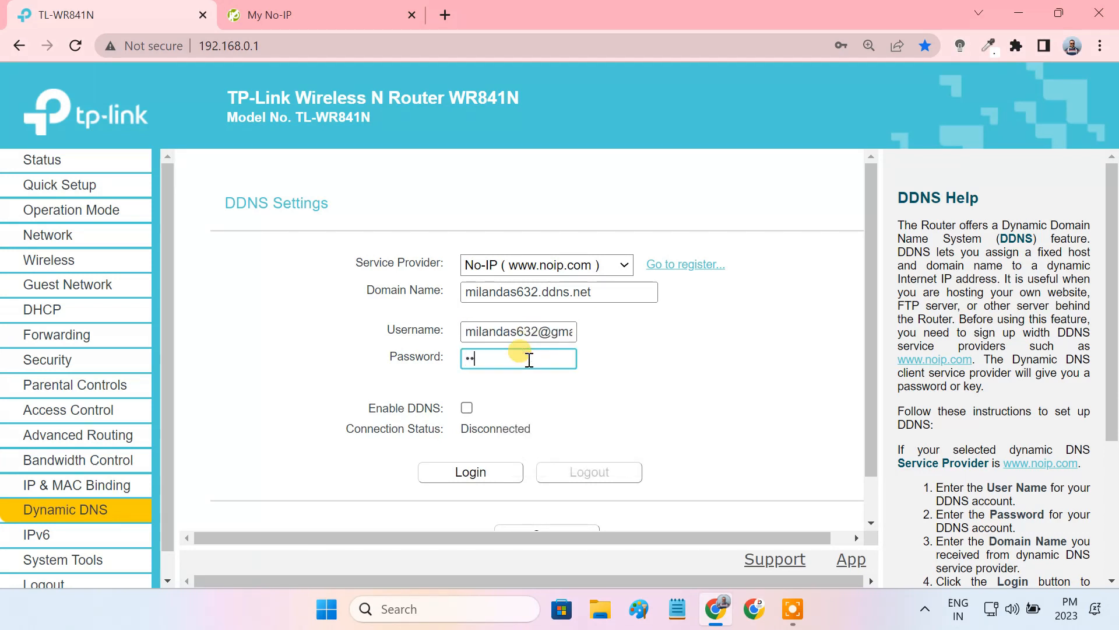
text(password)
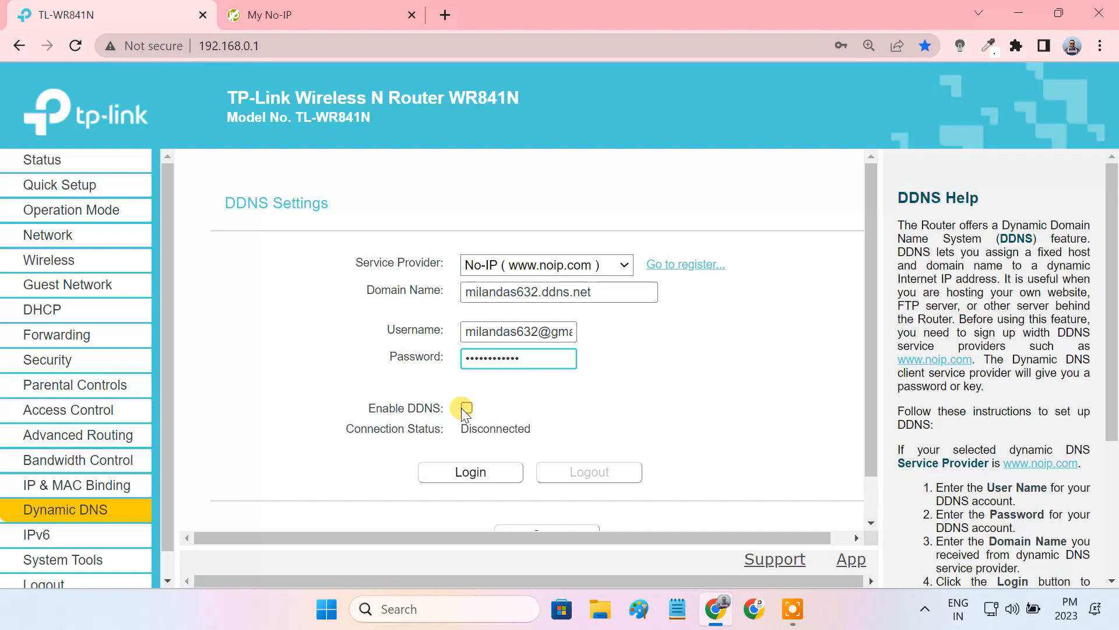
click(466, 407)
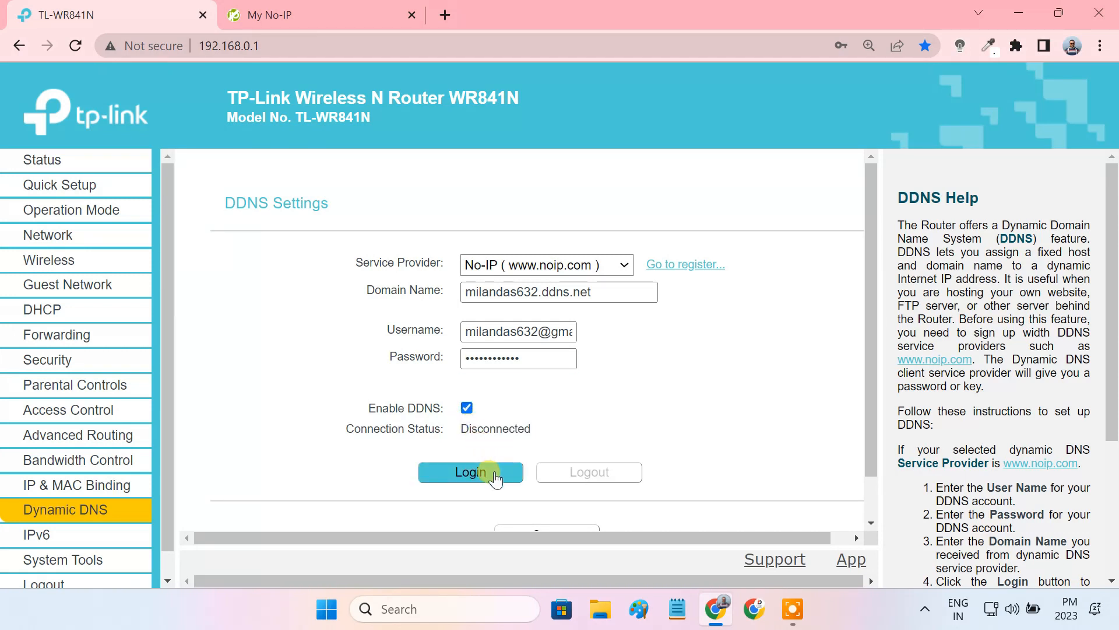
Log in to No-IP from the router and confirm the connection status reads Success.
click(470, 471)
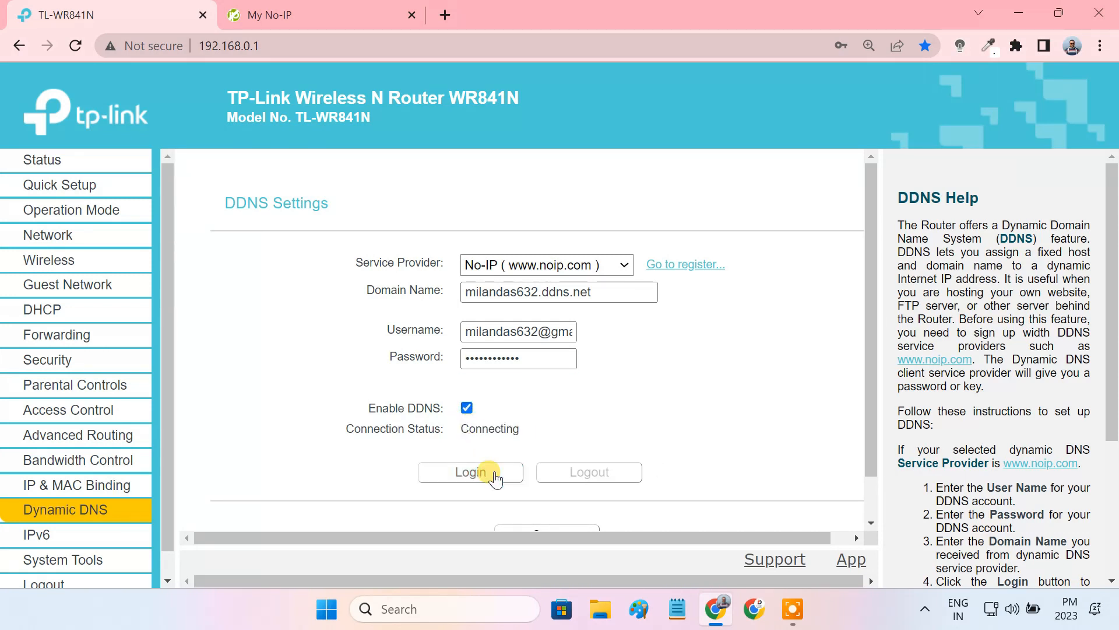
click(470, 472)
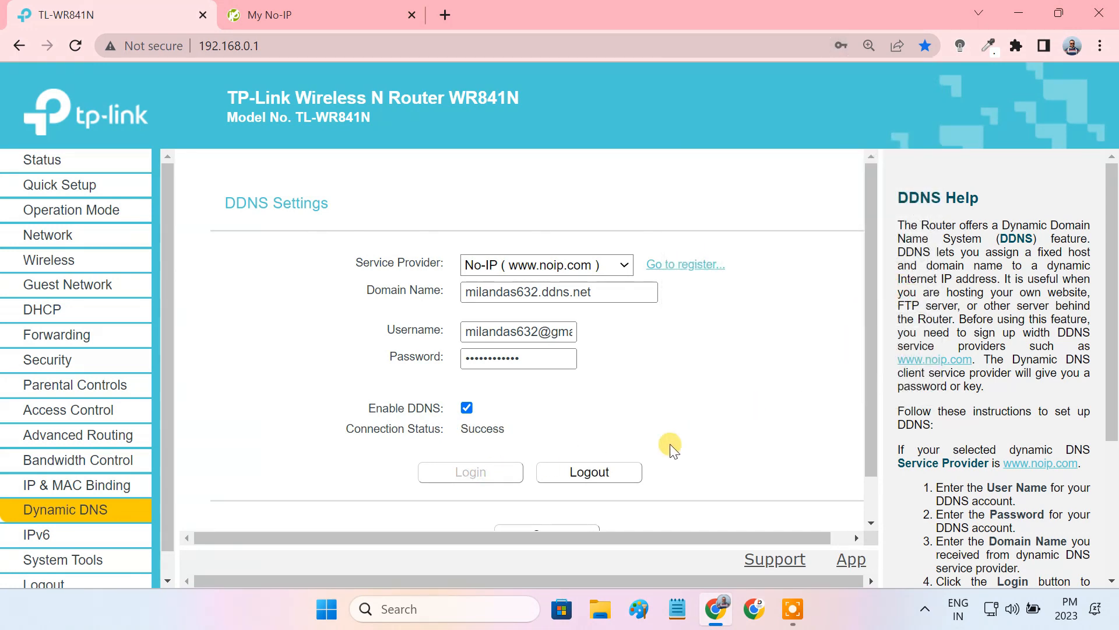
double_click(482, 428)
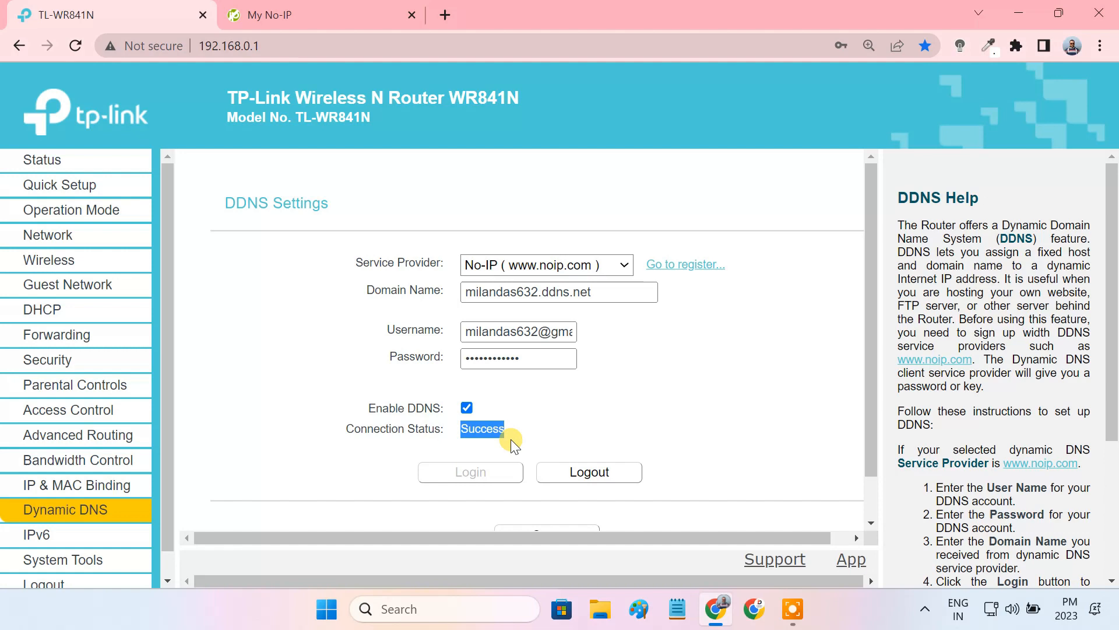